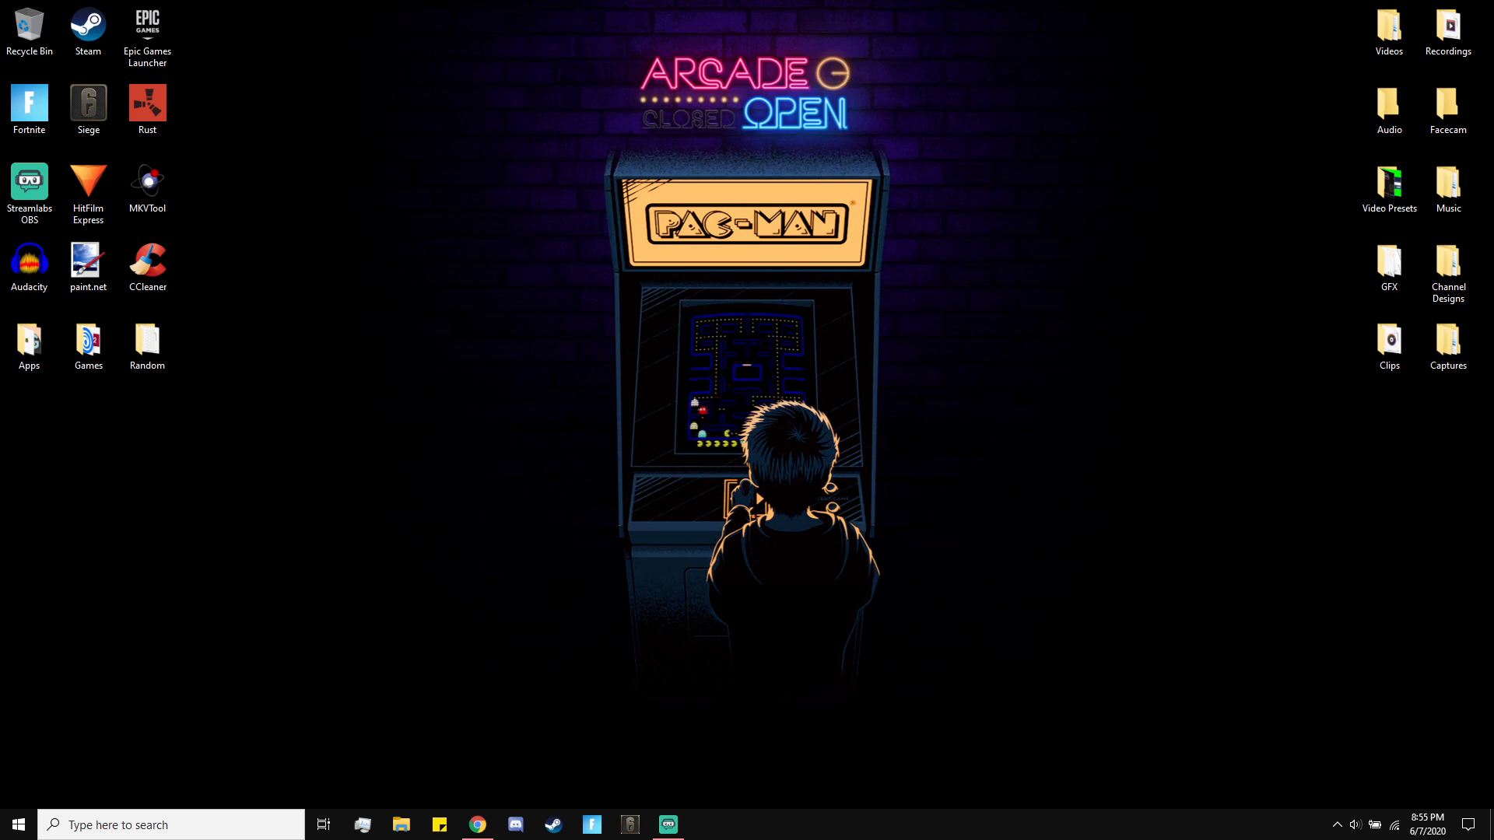
mouse_move(434, 761)
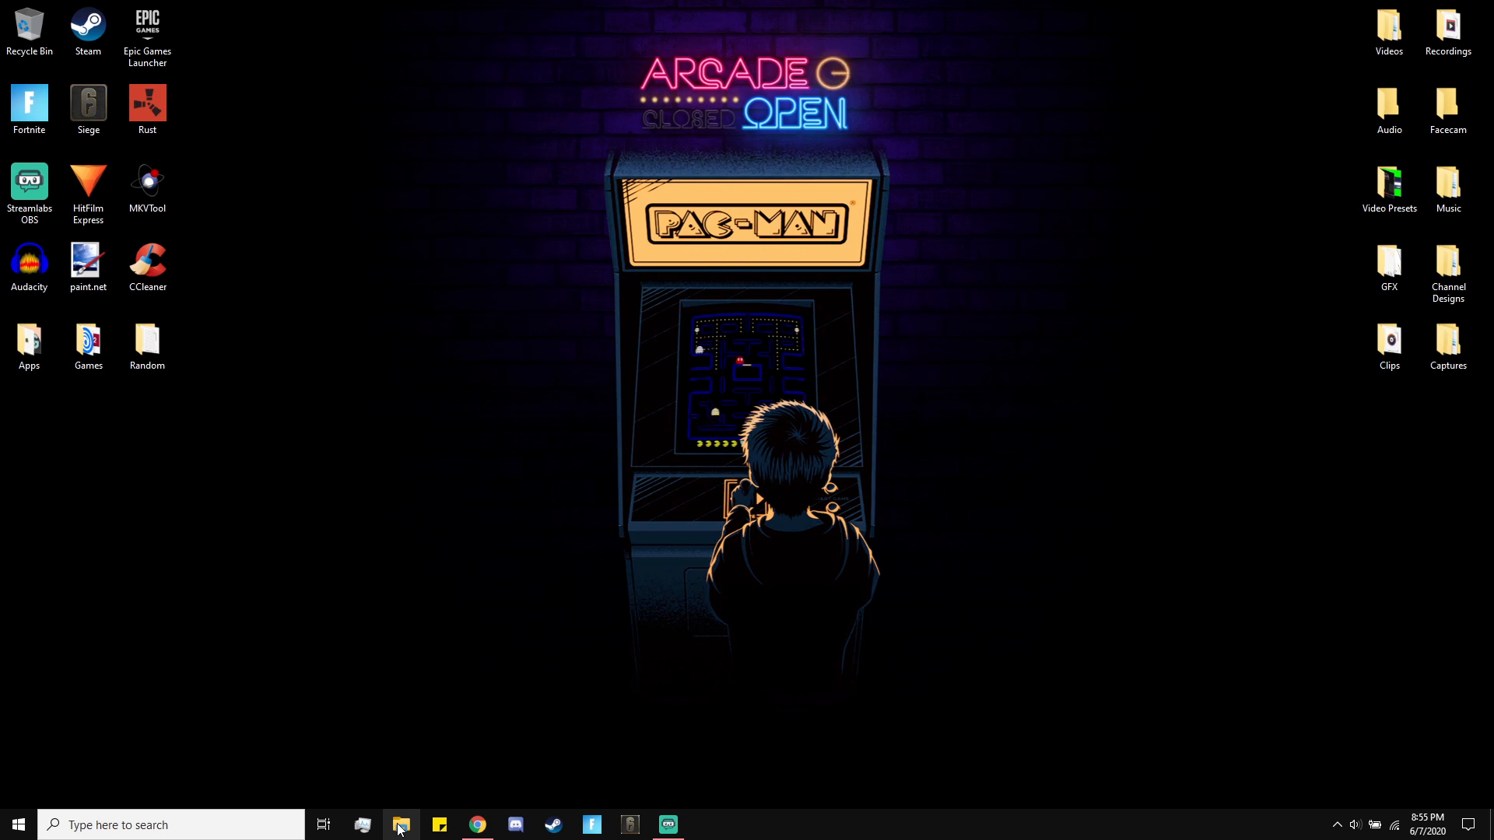
mouse_move(400, 824)
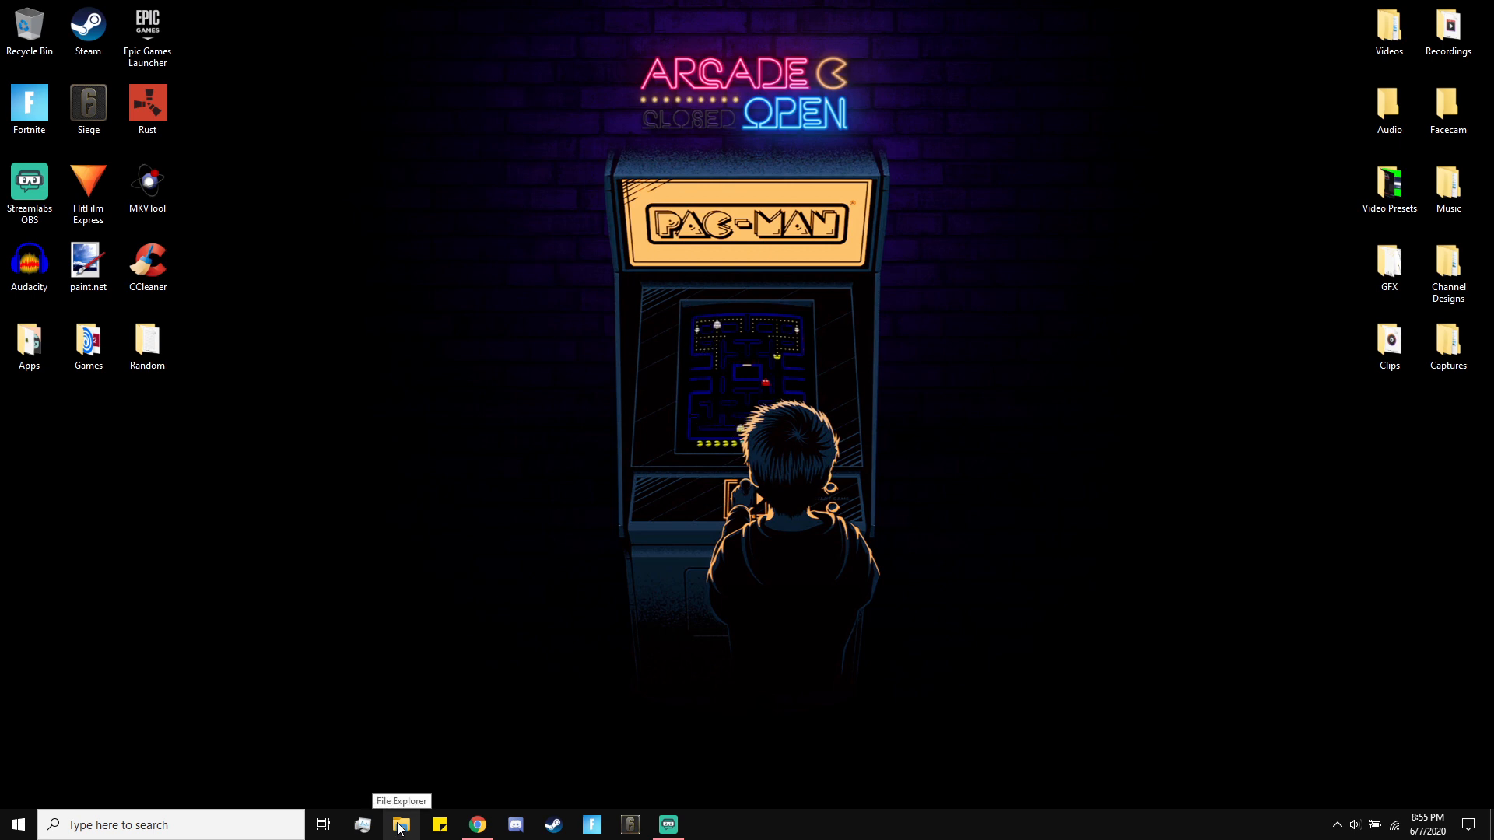
Step: View This PC in File Explorer and select SSD (C:) showing 4.38 GB free of 237 GB
left_click(400, 824)
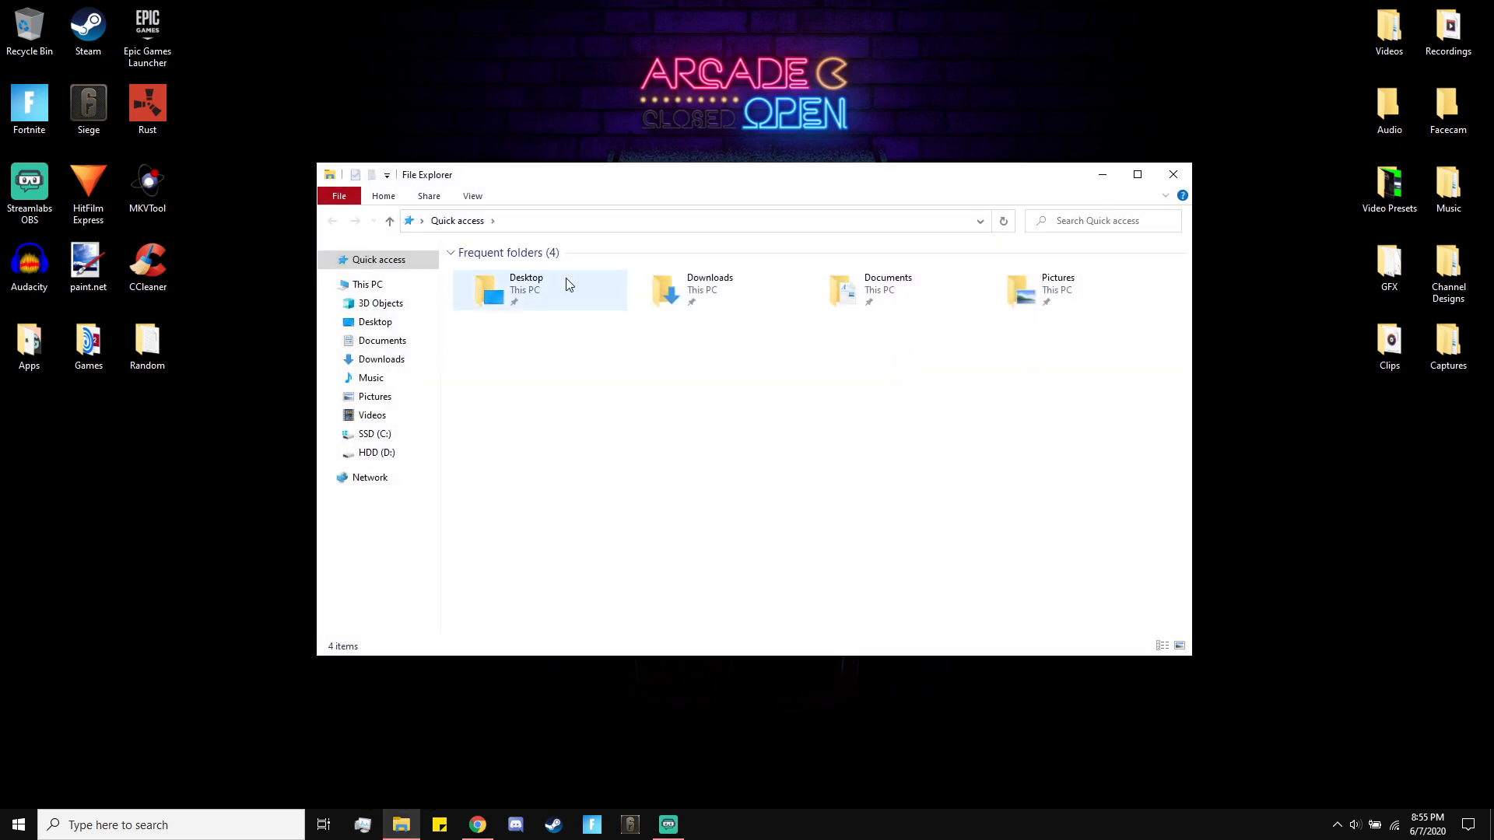
left_click(367, 283)
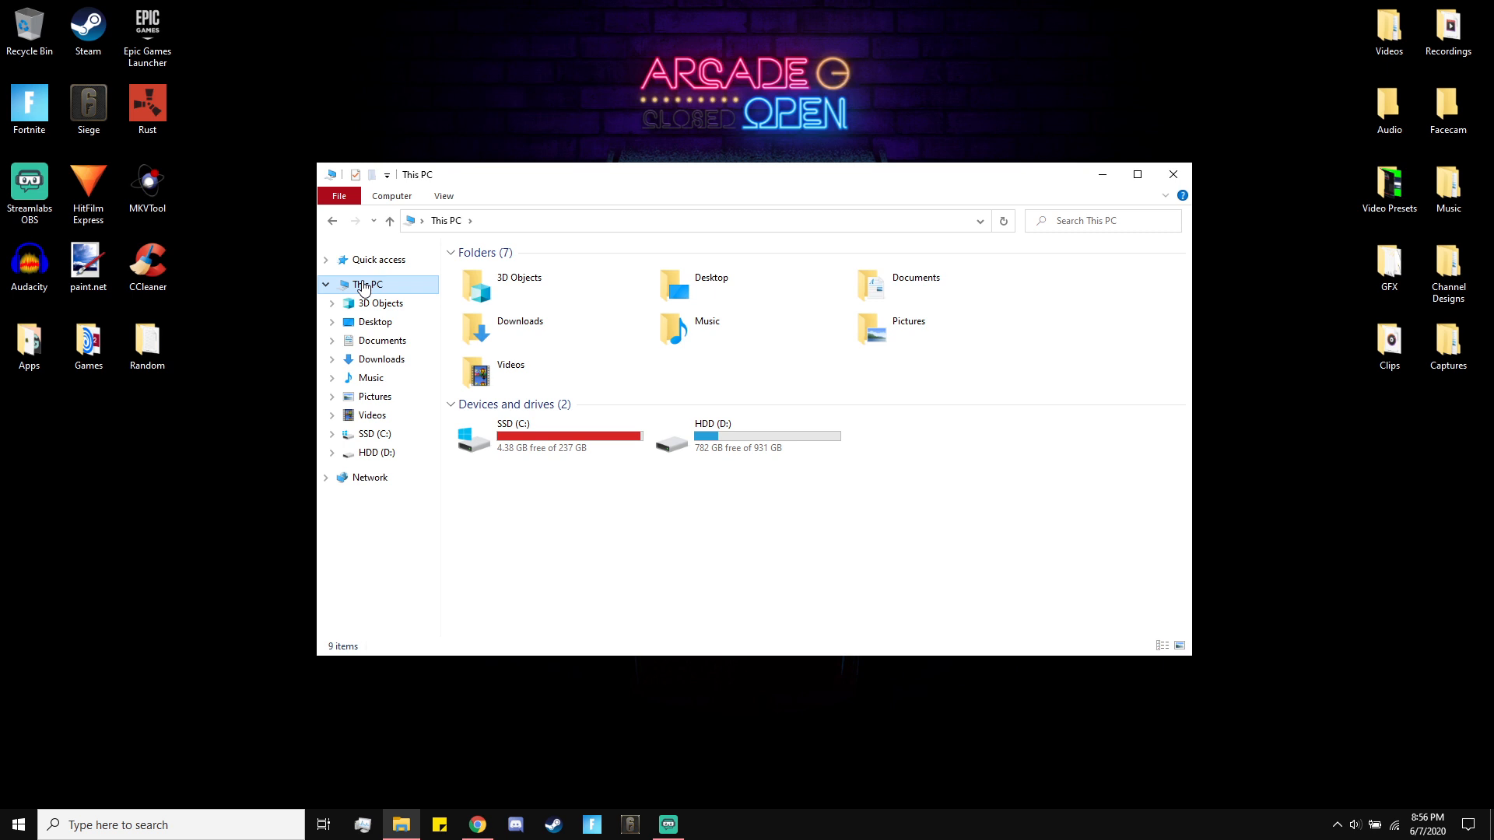
left_click(548, 436)
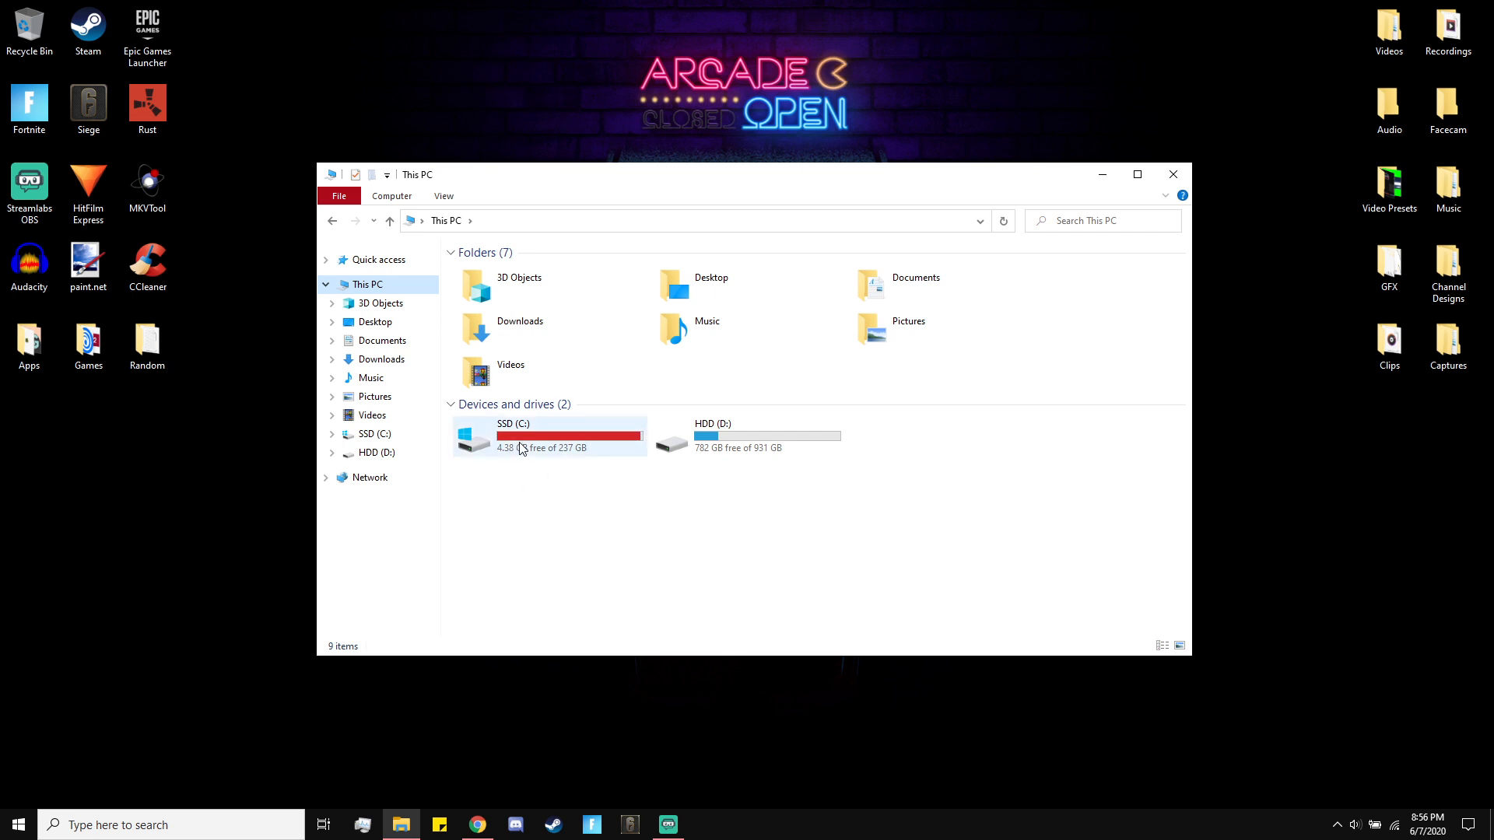
mouse_move(526, 459)
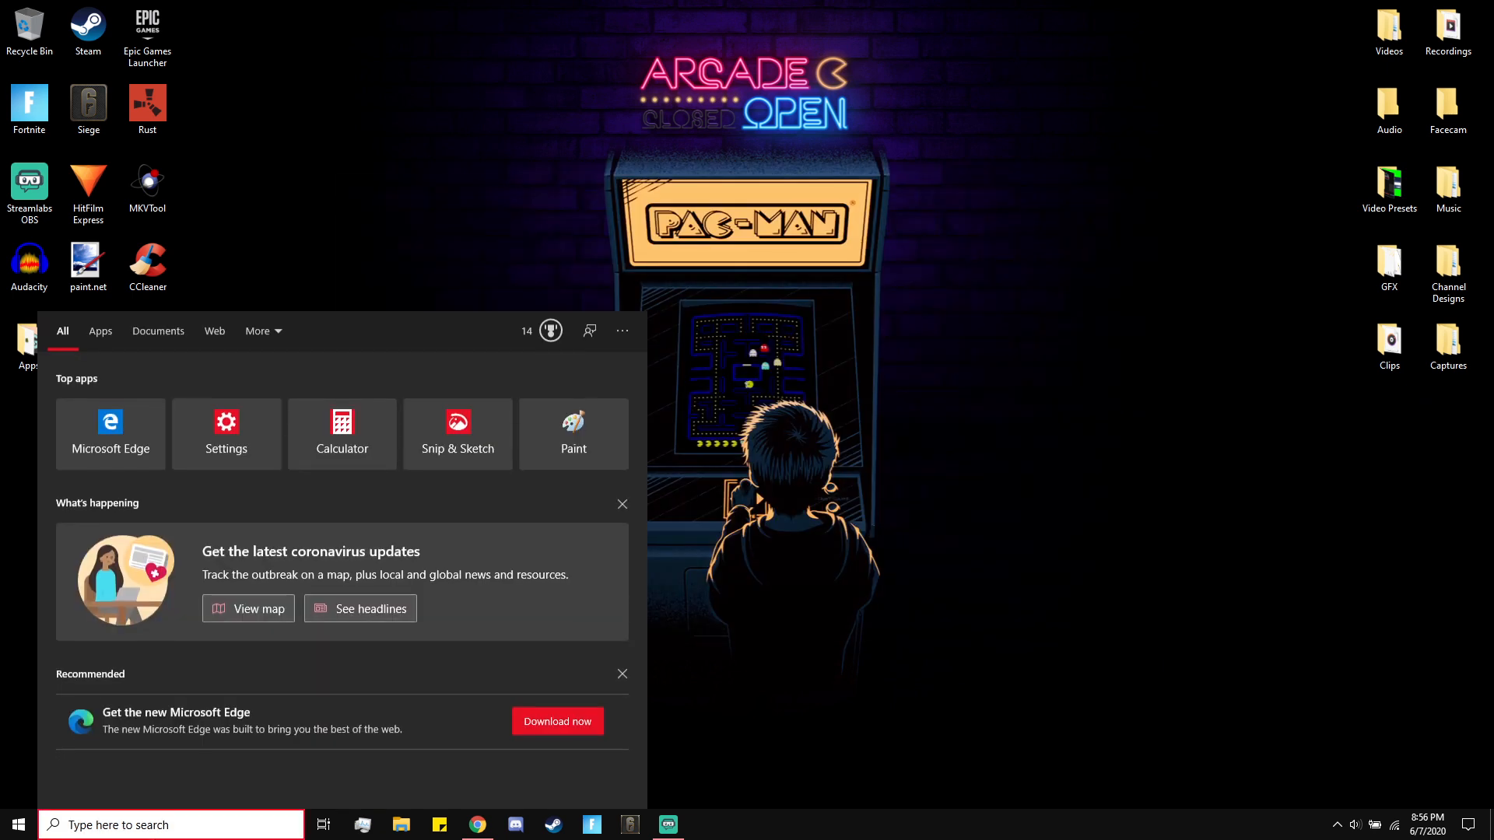
Step: Launch an administrator Command Prompt by searching for cmd
type("cmd")
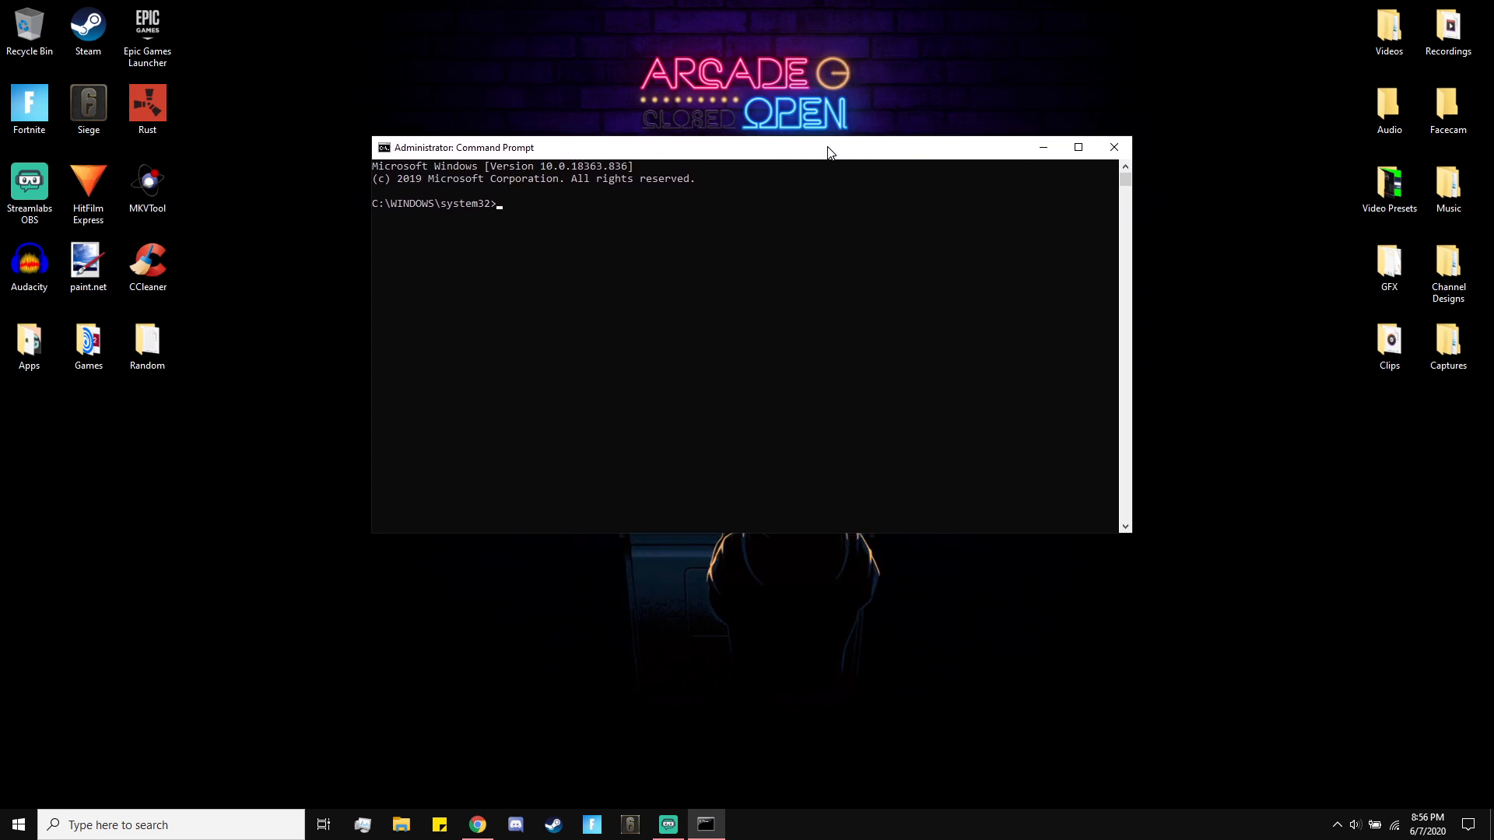
Step: Run powercfg.exe /hibernate off to disable hibernation
type("powercfg.exe /hibernate off")
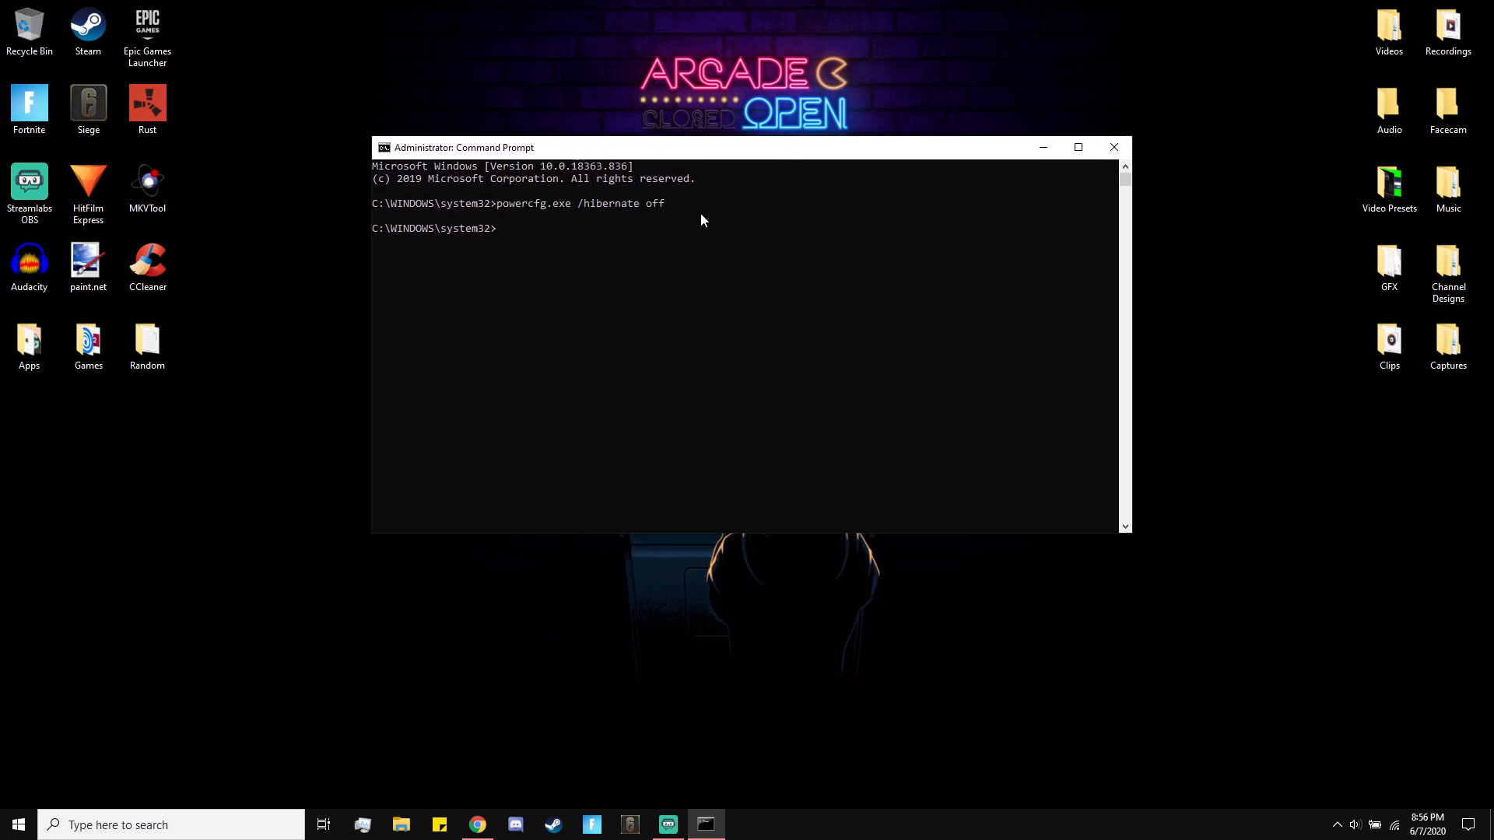
mouse_move(680, 207)
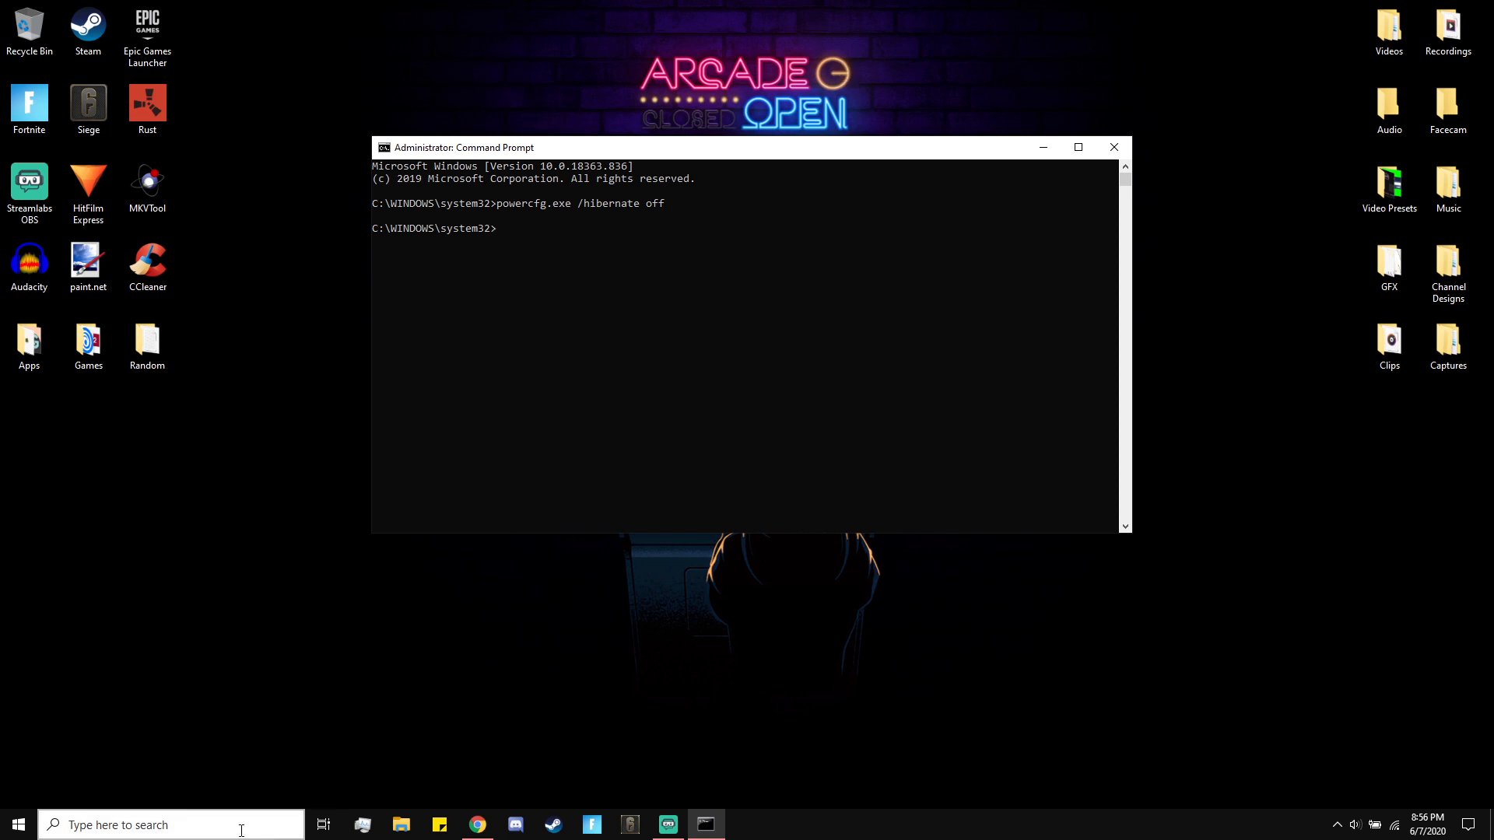
mouse_move(601, 139)
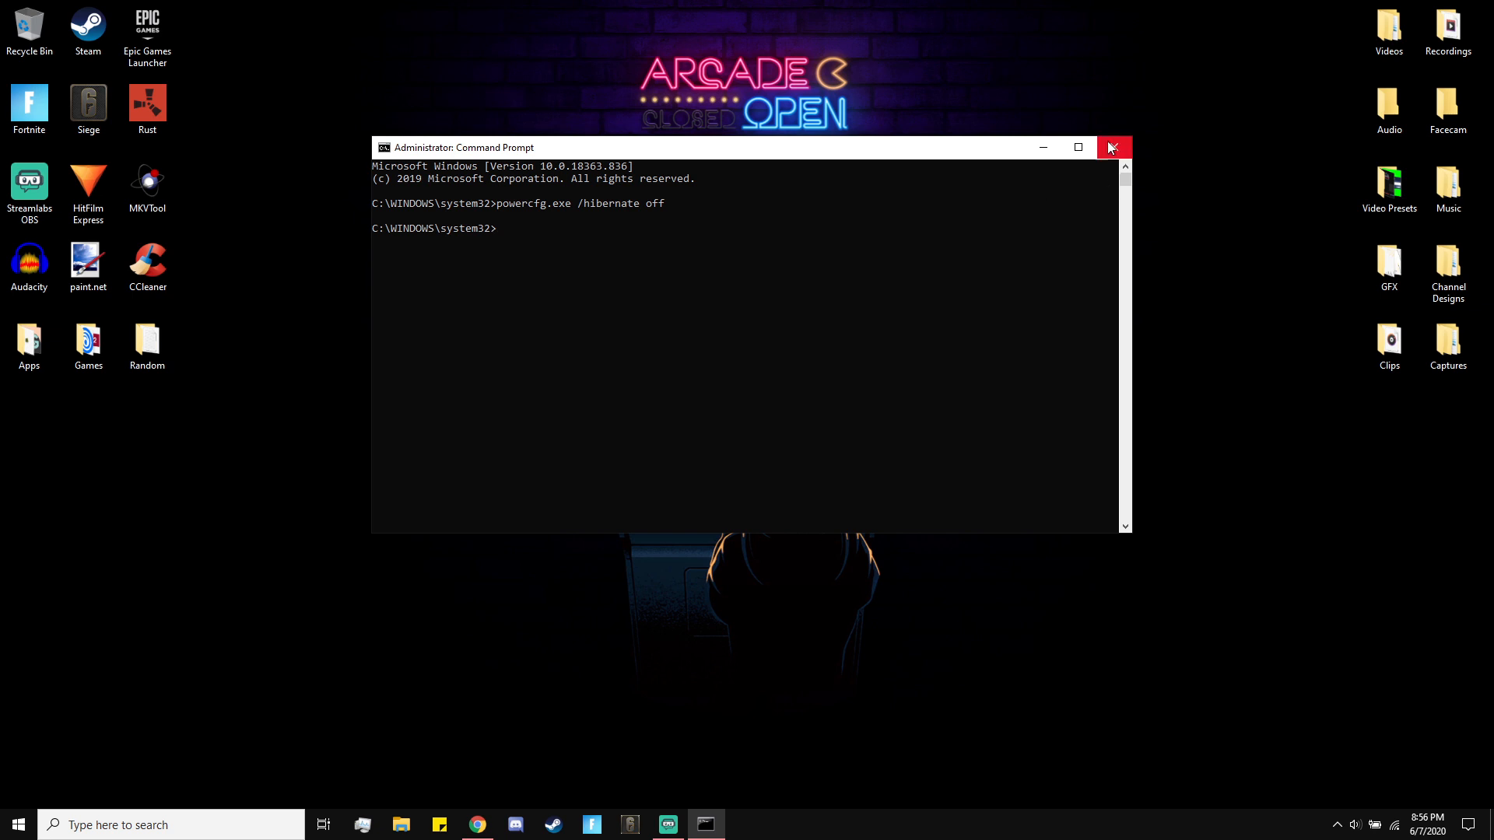
Step: Close Command Prompt and recheck This PC, where SSD (C:) now shows 10.5 GB free
left_click(1114, 148)
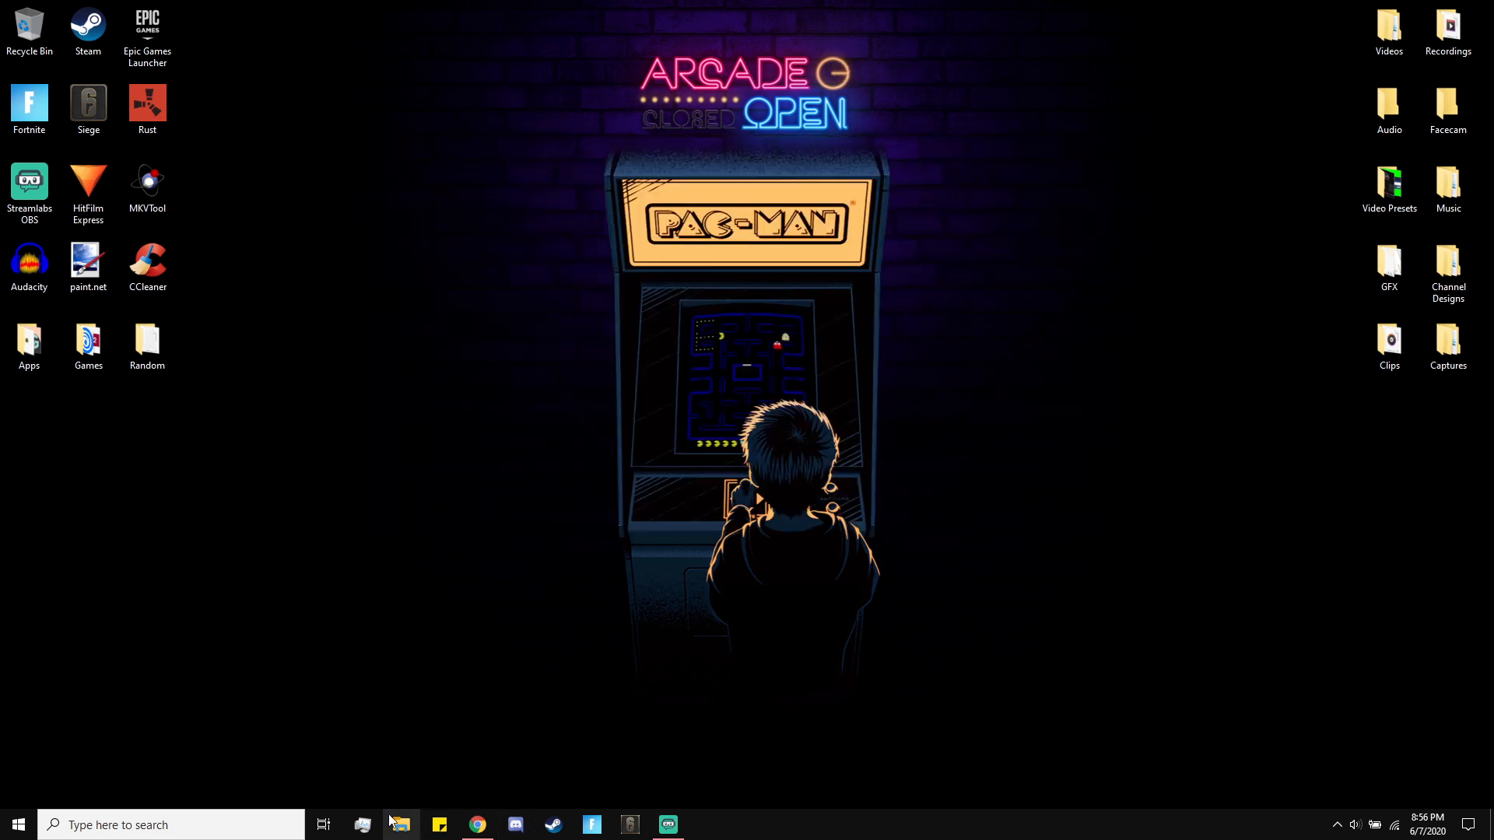
left_click(400, 824)
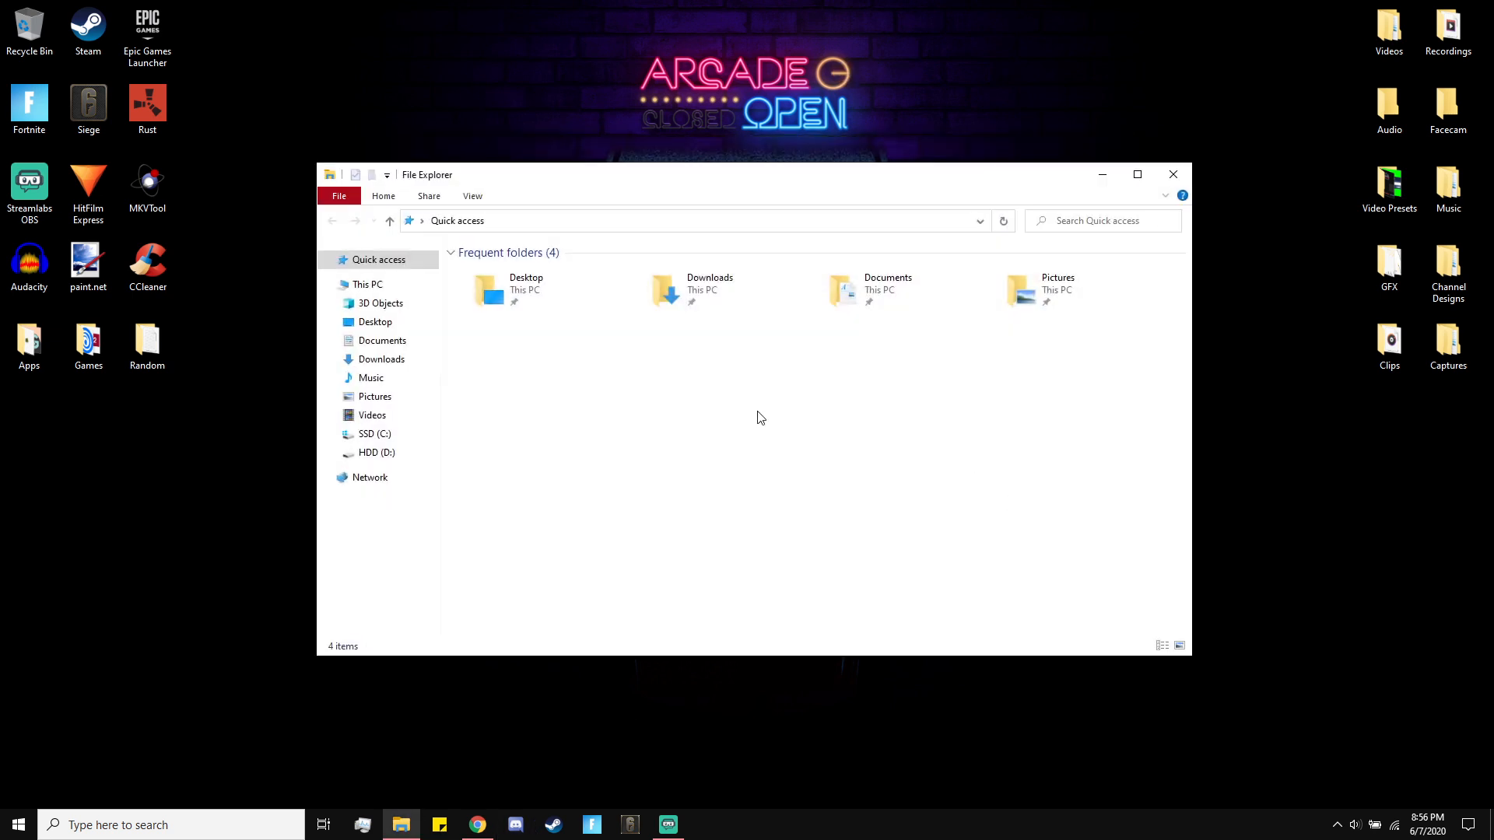
left_click(367, 283)
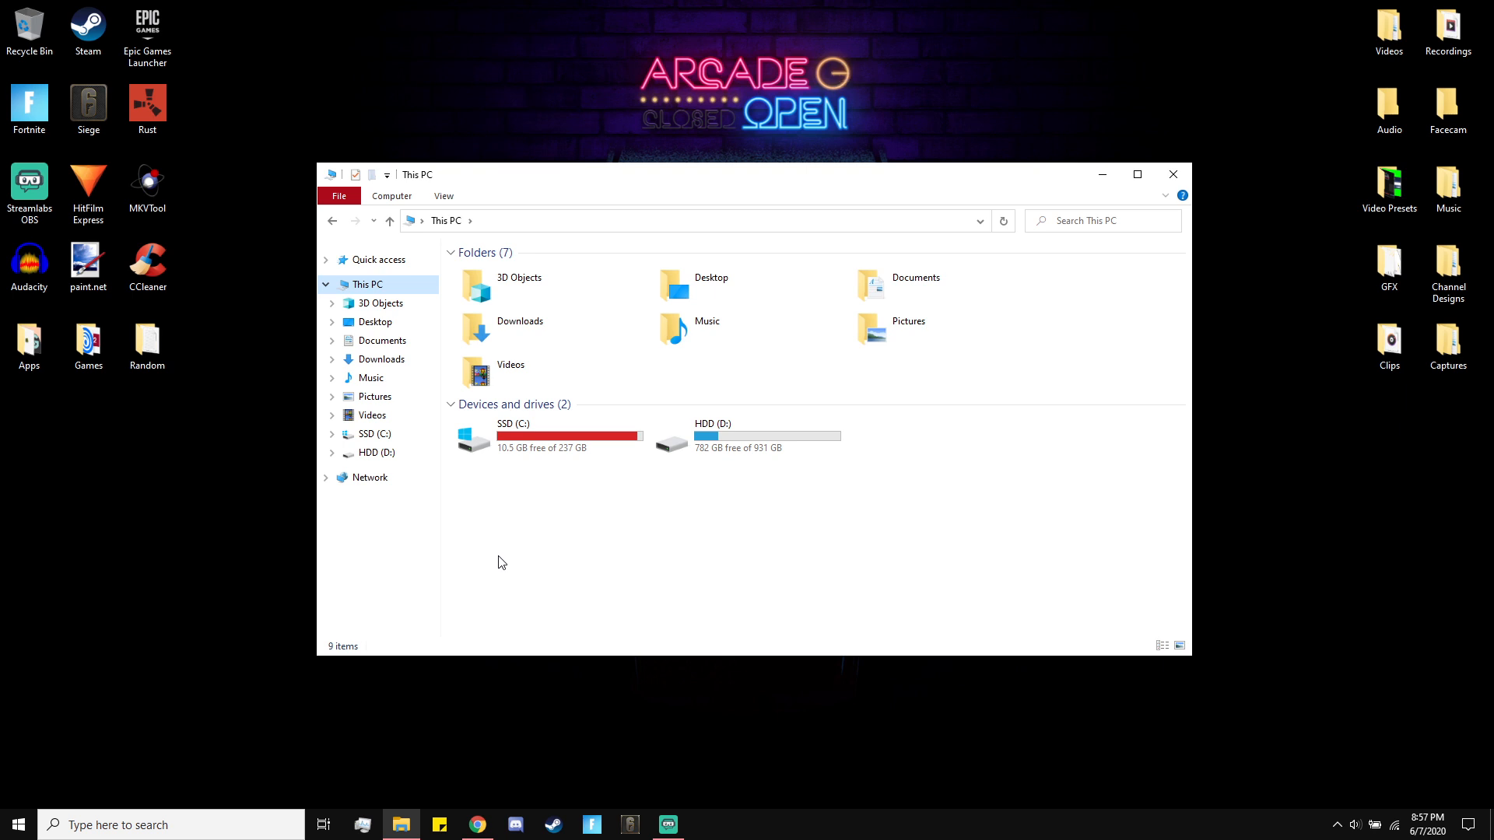
mouse_move(708, 383)
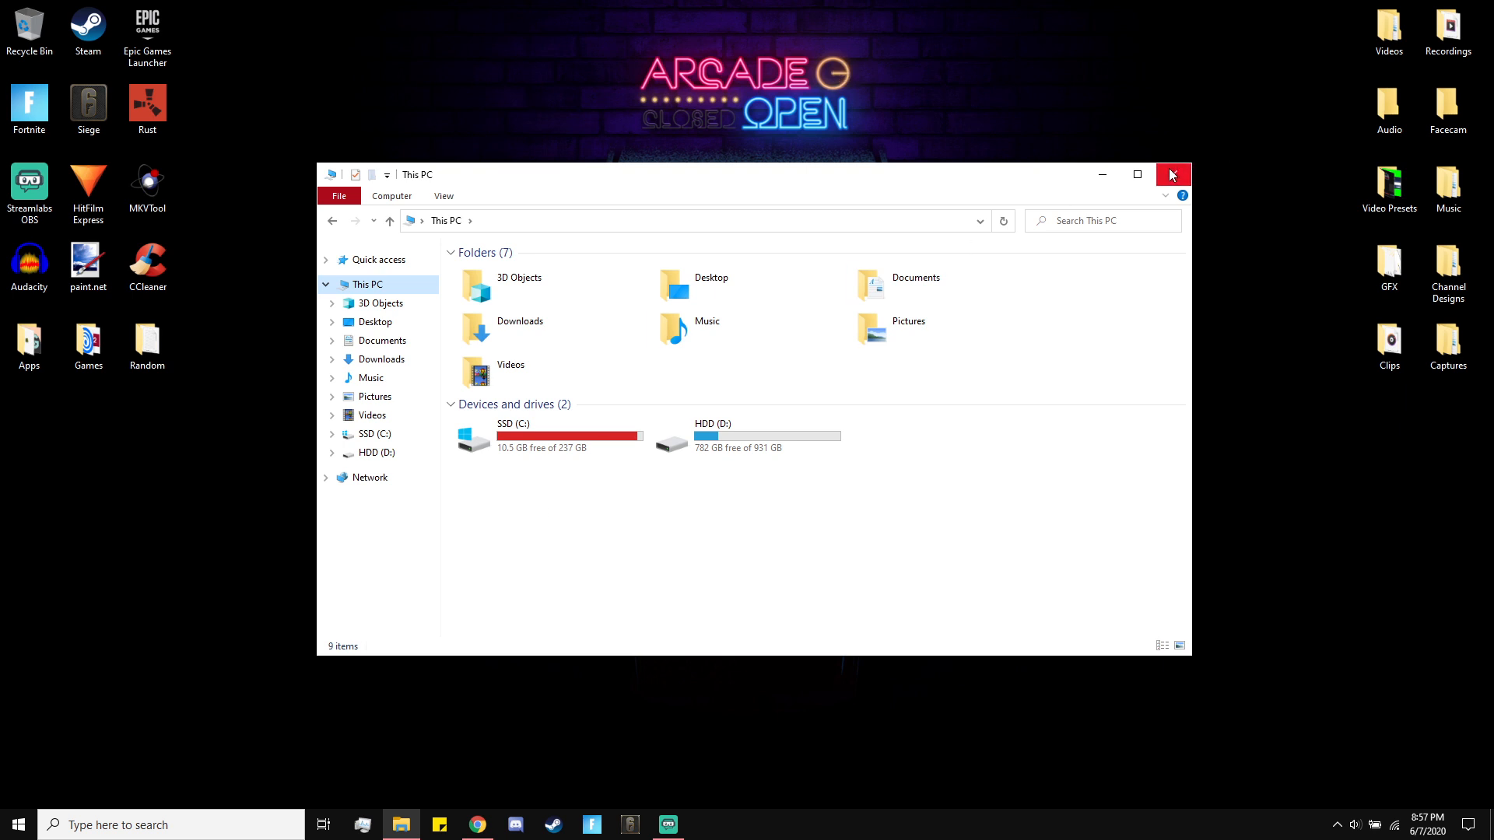
mouse_move(1172, 174)
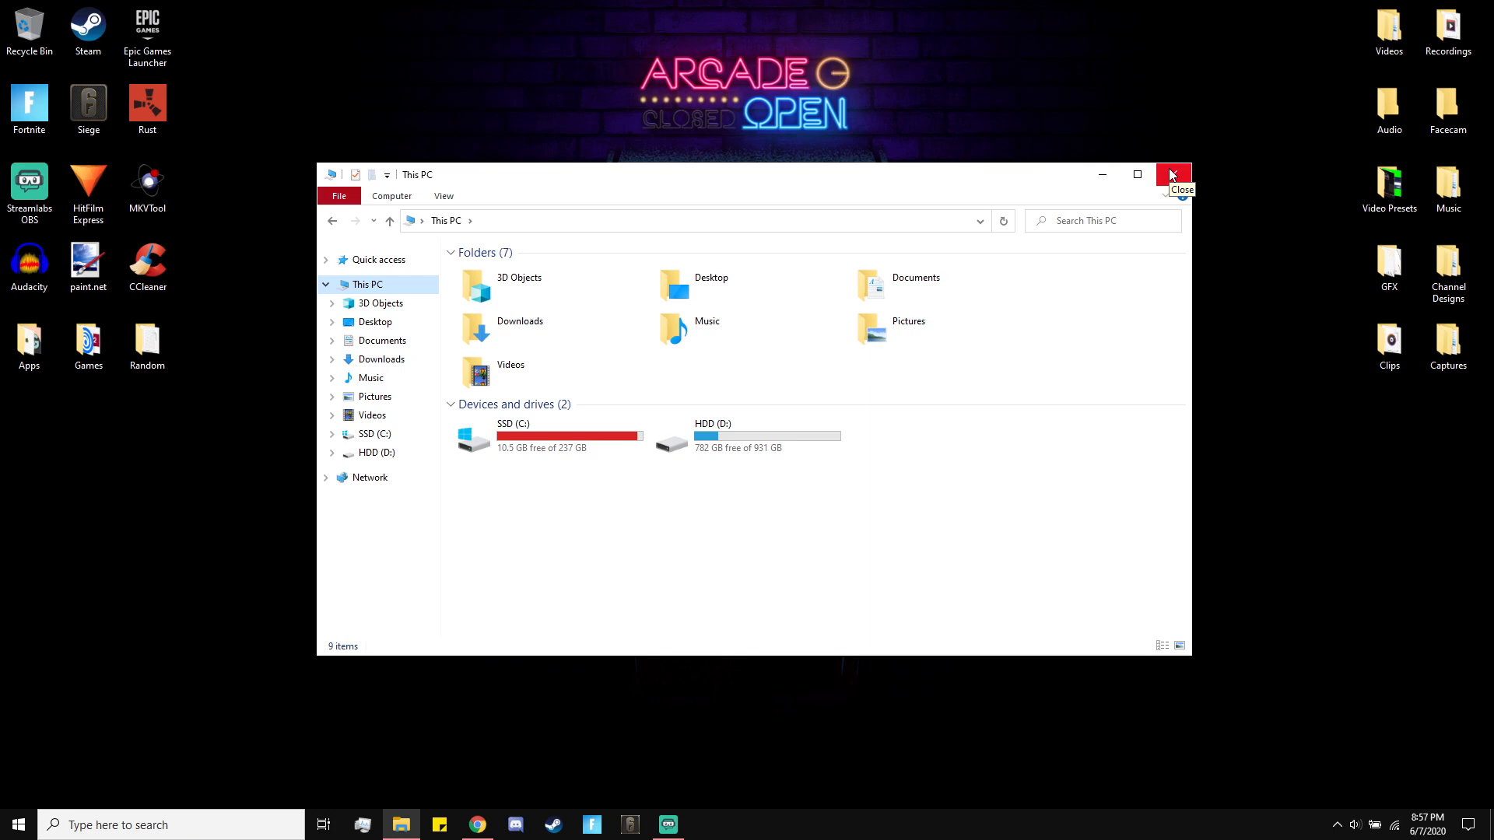